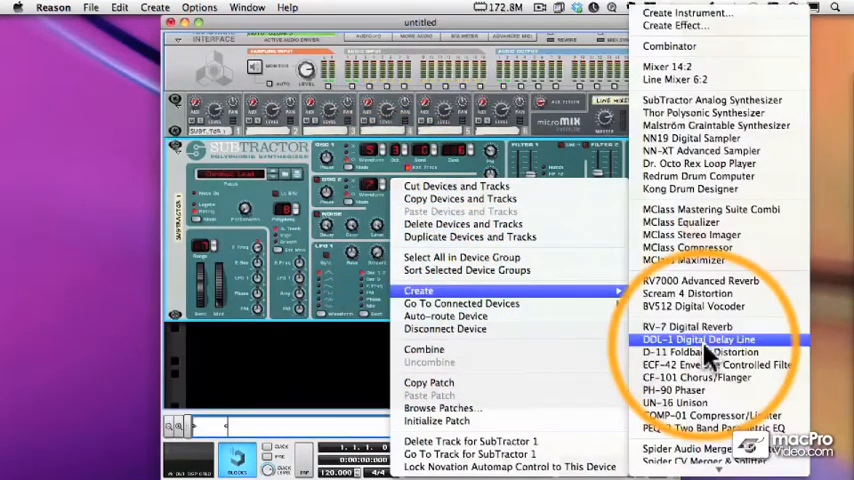
Create a PH-90 Phaser in the rack beneath the SubTractor via its Create context menu.
click(696, 340)
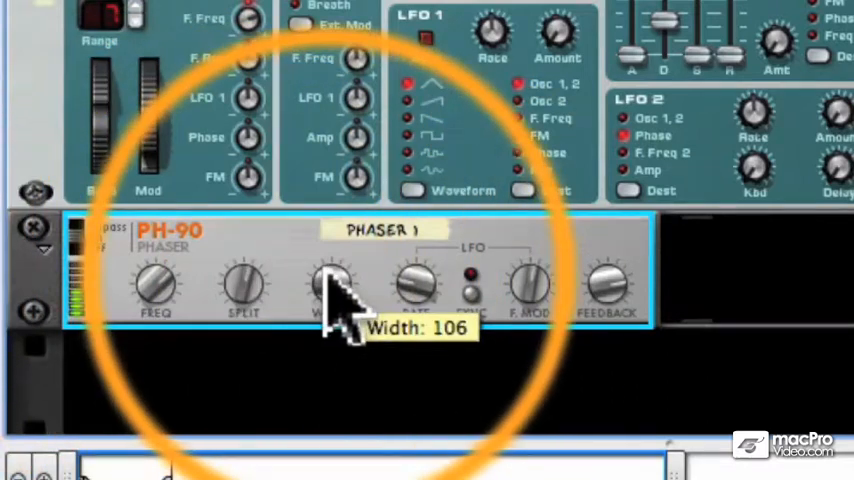
mouse_move(470, 290)
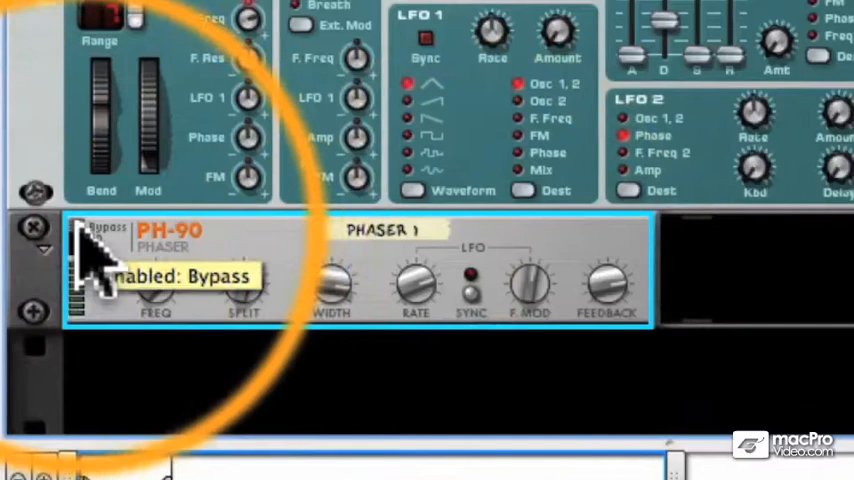
click(98, 236)
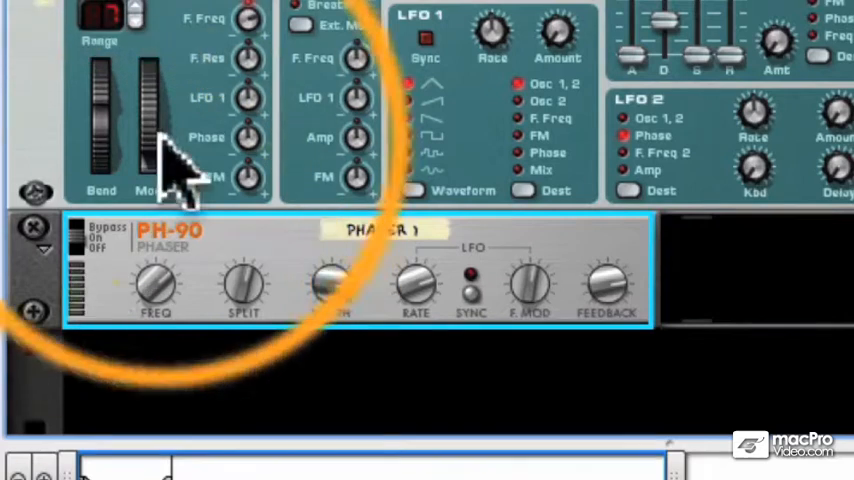
mouse_move(100, 330)
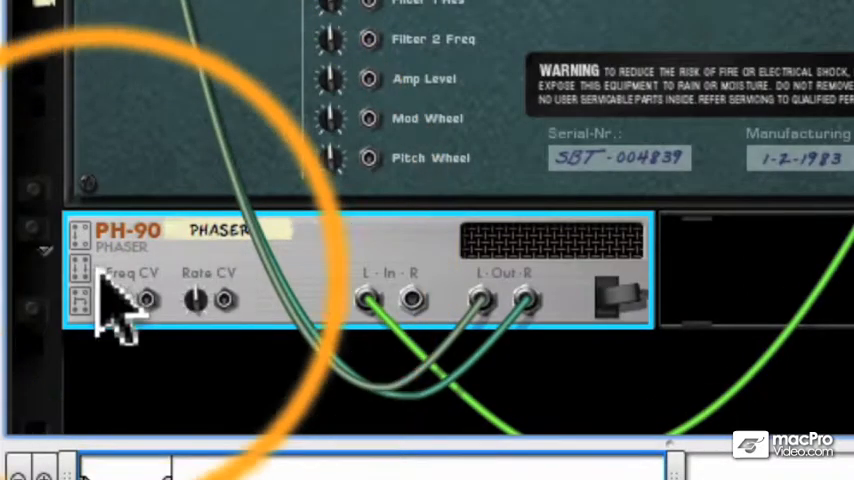
mouse_move(76, 320)
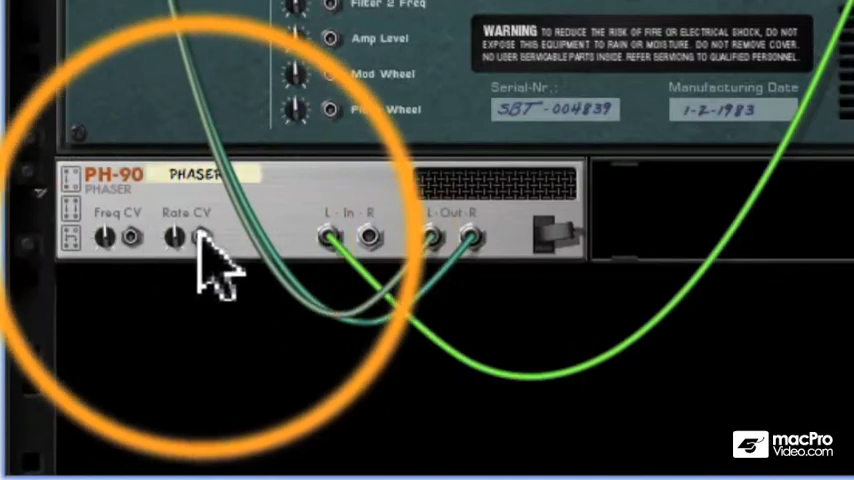
mouse_move(210, 250)
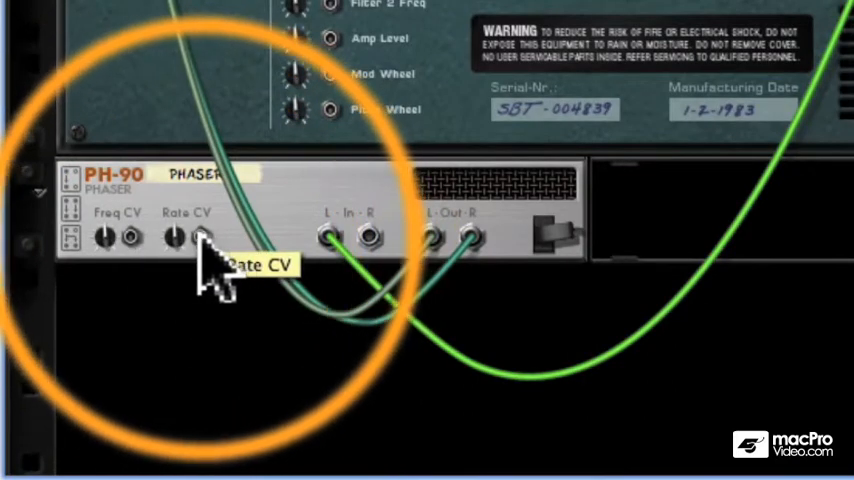